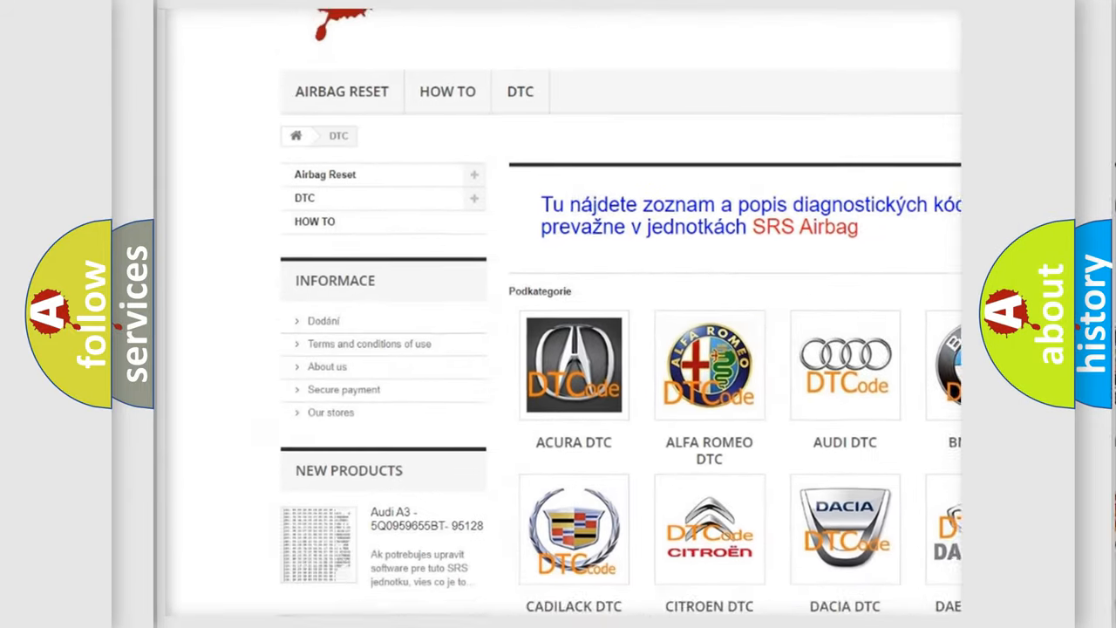
scroll("down", 3)
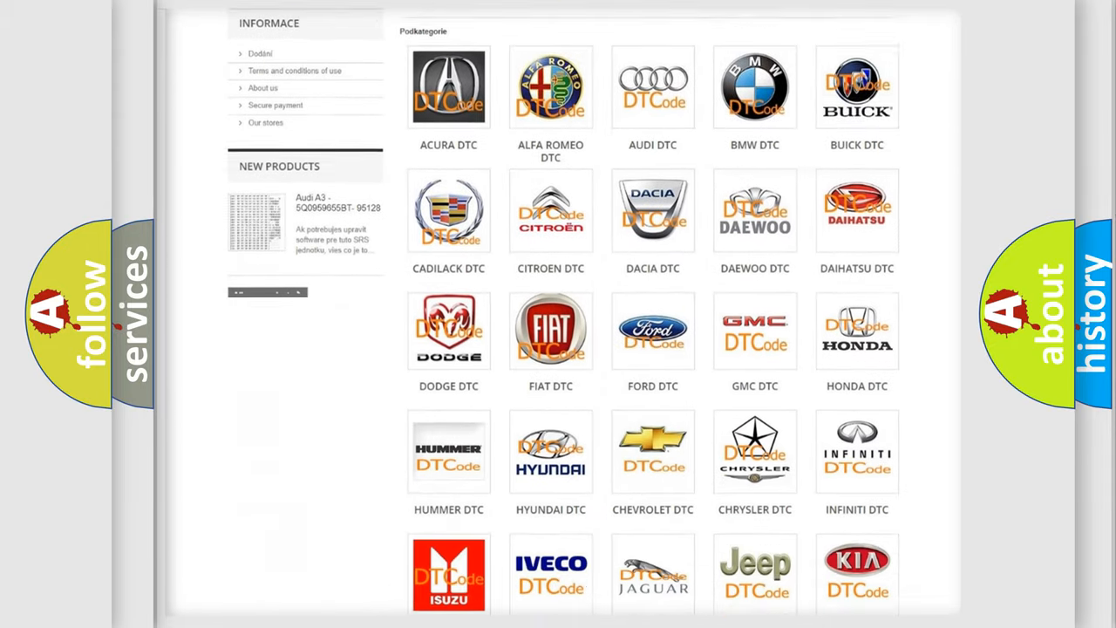
scroll("down", 3)
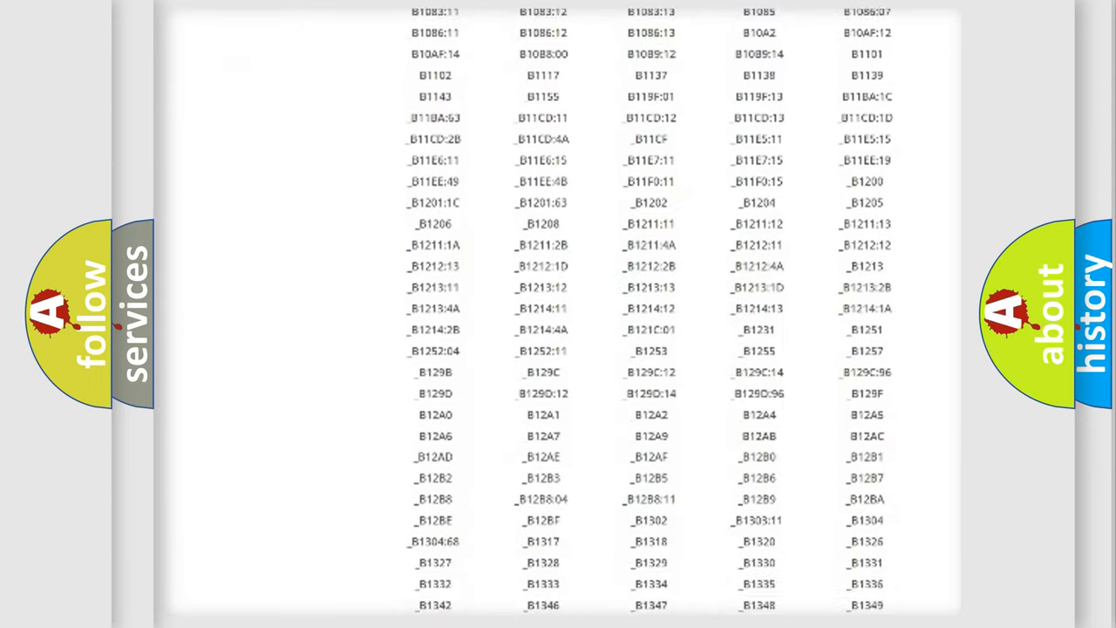
scroll("down", 3)
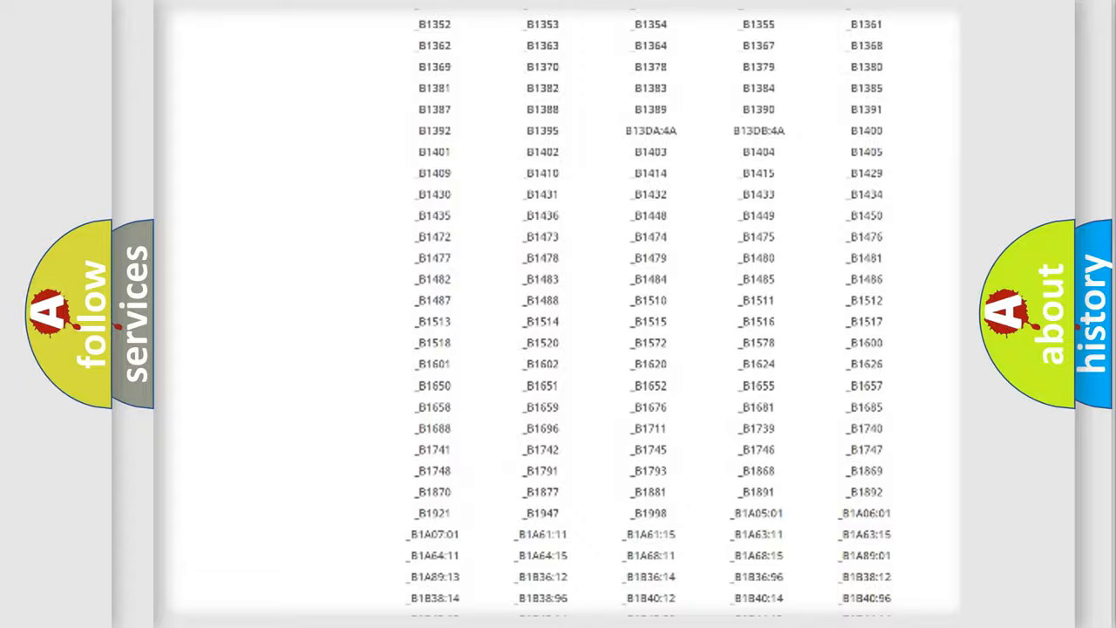